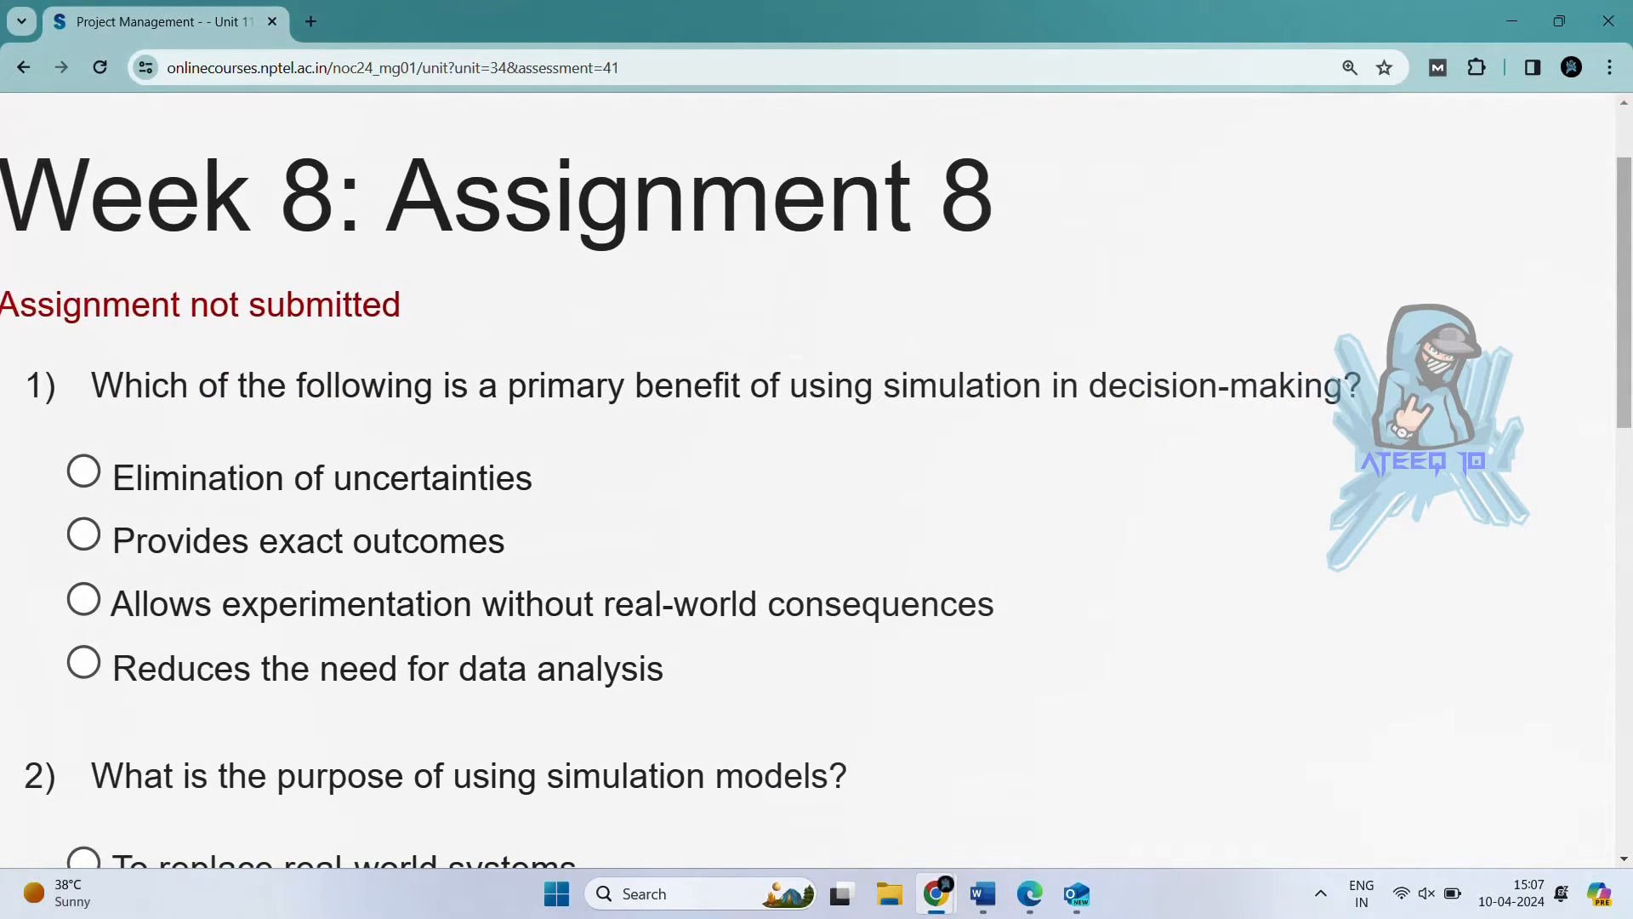
# Mark 'Allows experimentation without real-world consequences' as the answer to question 1
pyautogui.moveTo(88, 193); pyautogui.dragTo(631, 193)
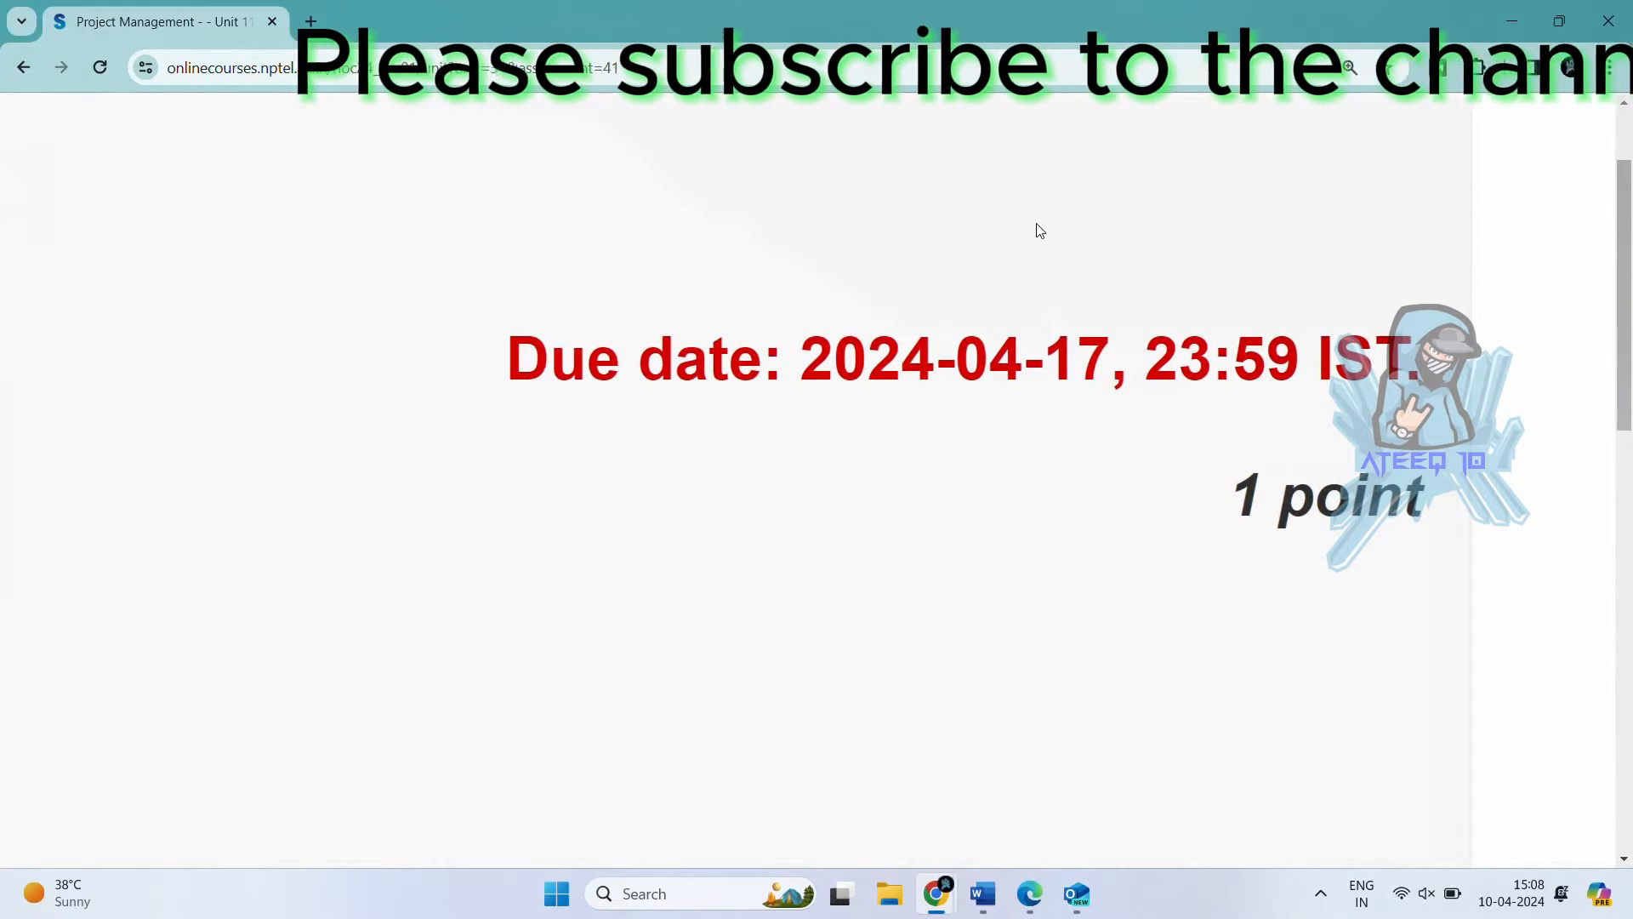
pyautogui.scroll(-3)
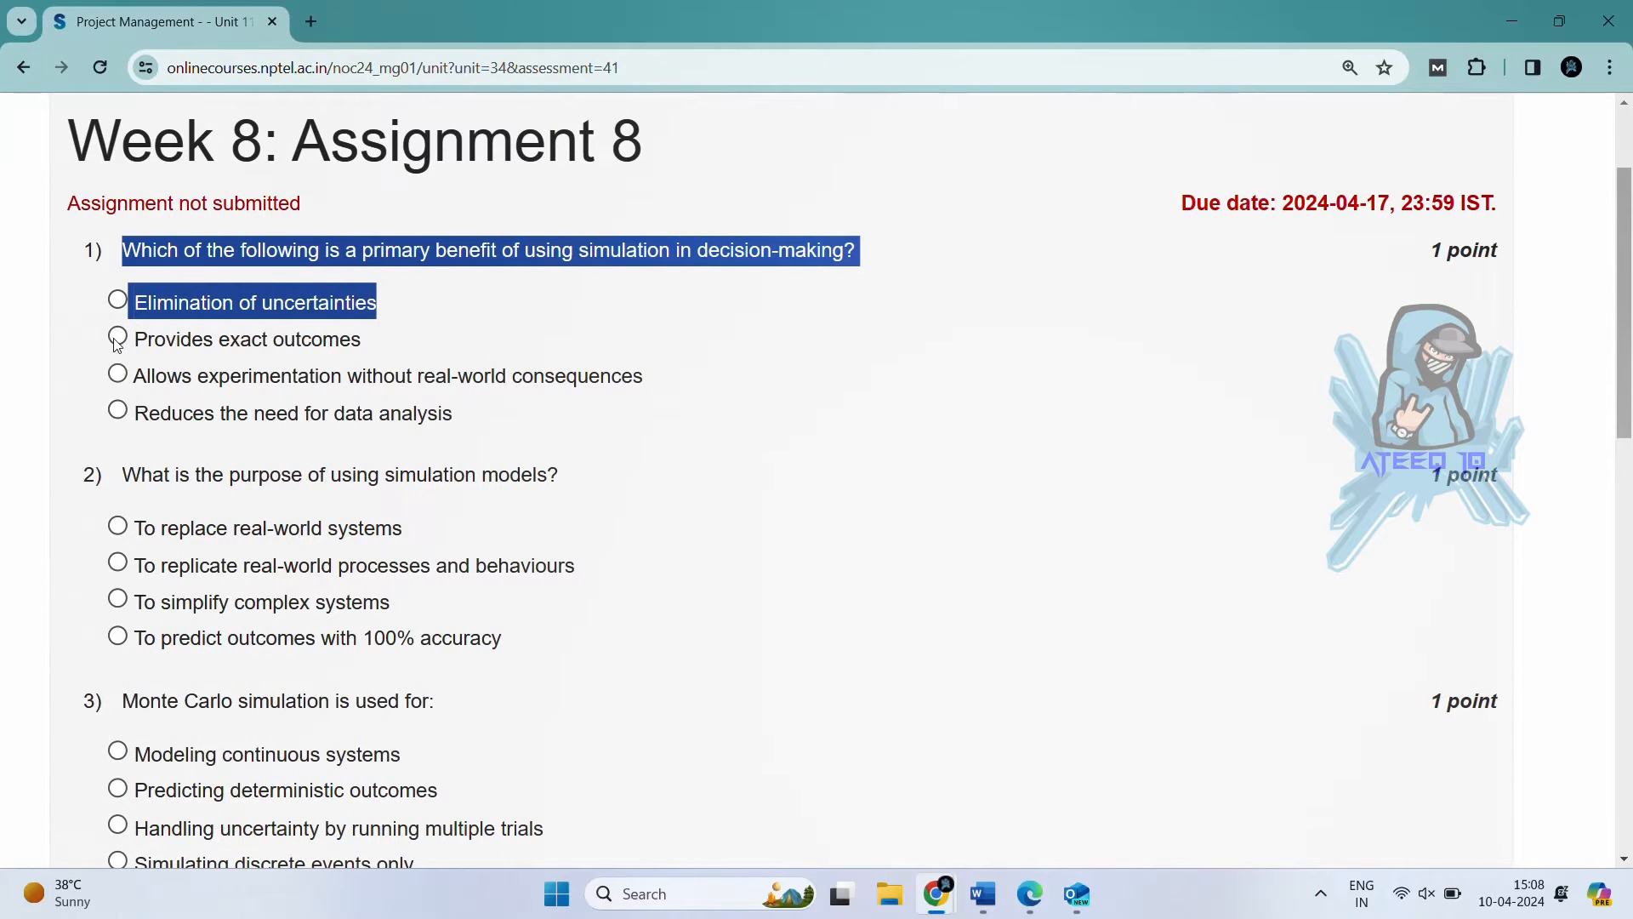
pyautogui.click(117, 375)
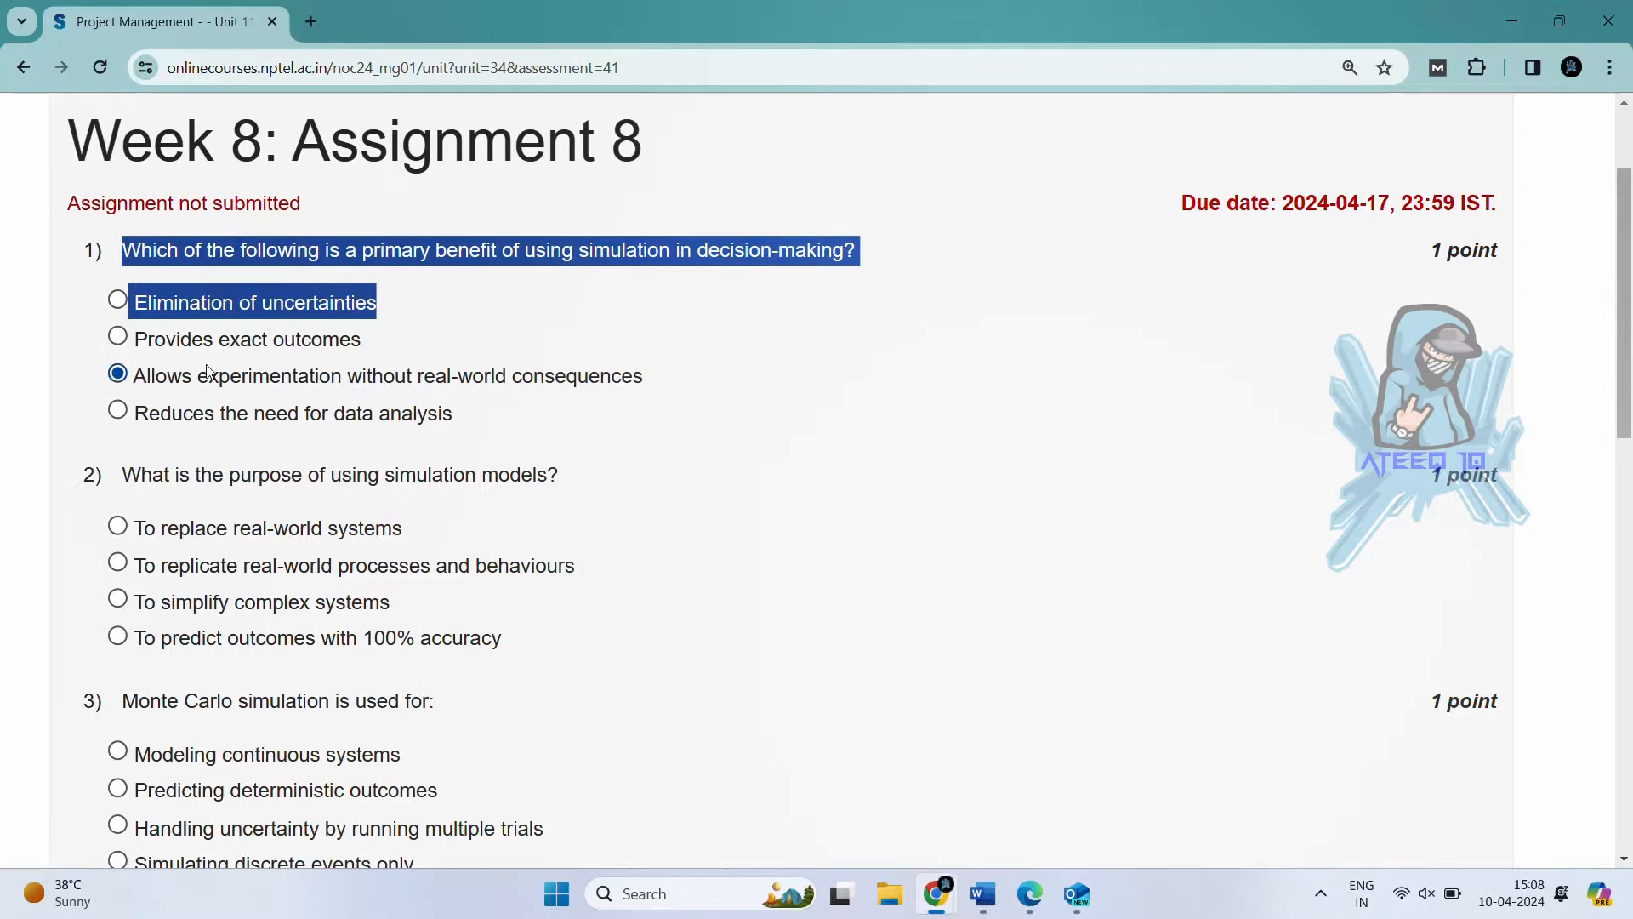
pyautogui.scroll(-3)
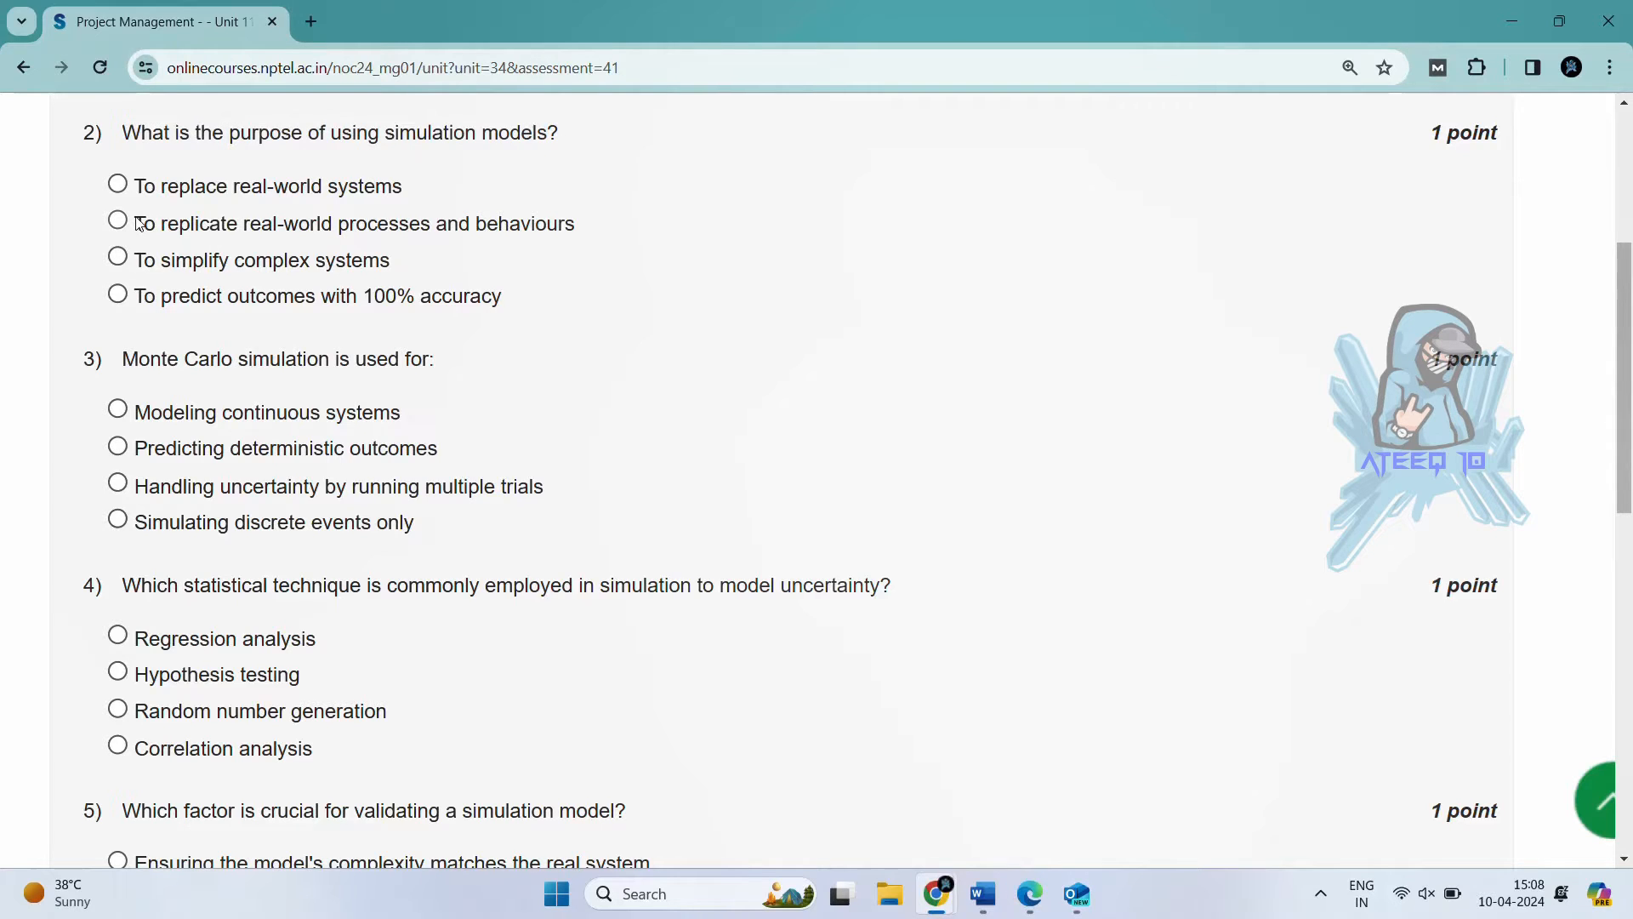
# Select 'To replicate real-world processes and behaviours' for question 2
pyautogui.doubleClick(344, 223)
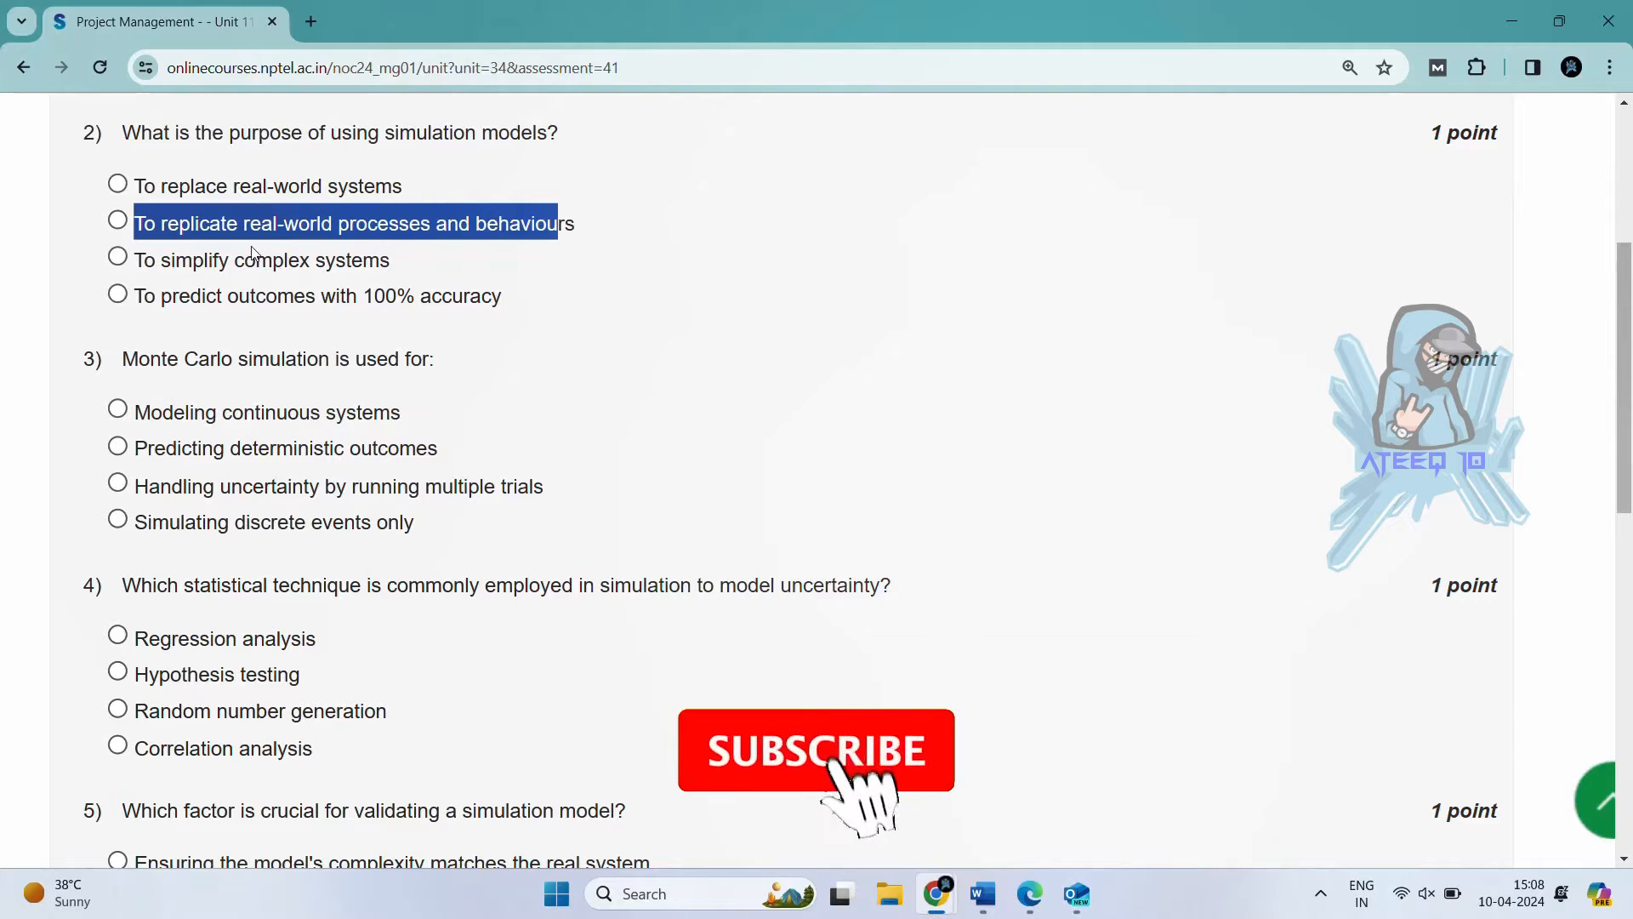
pyautogui.click(116, 223)
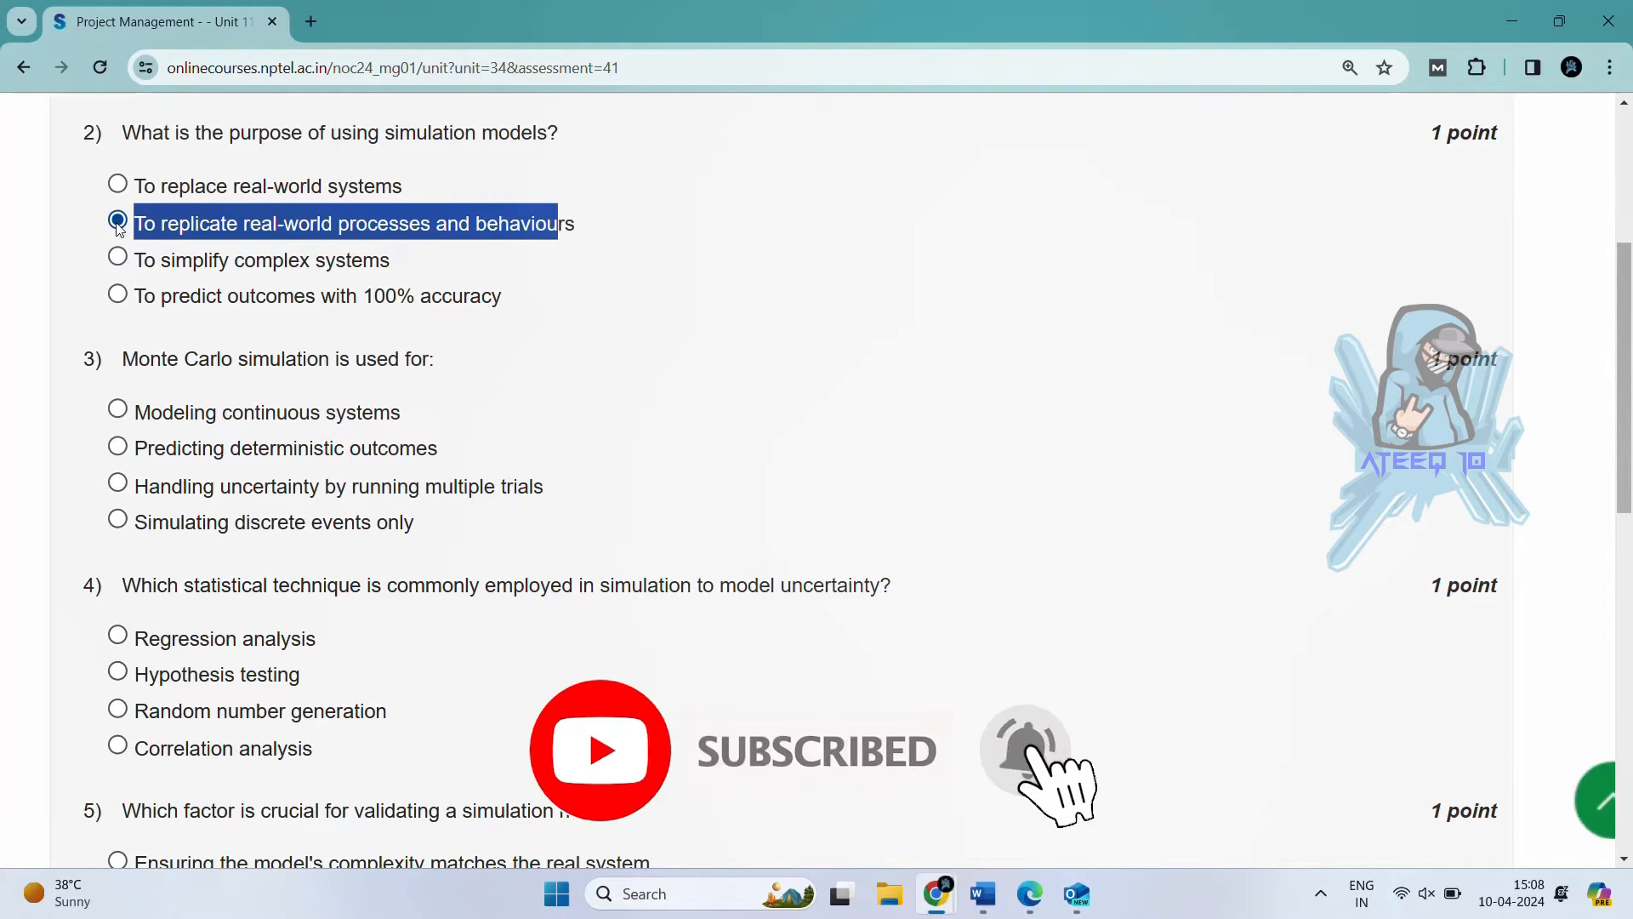
pyautogui.scroll(-3)
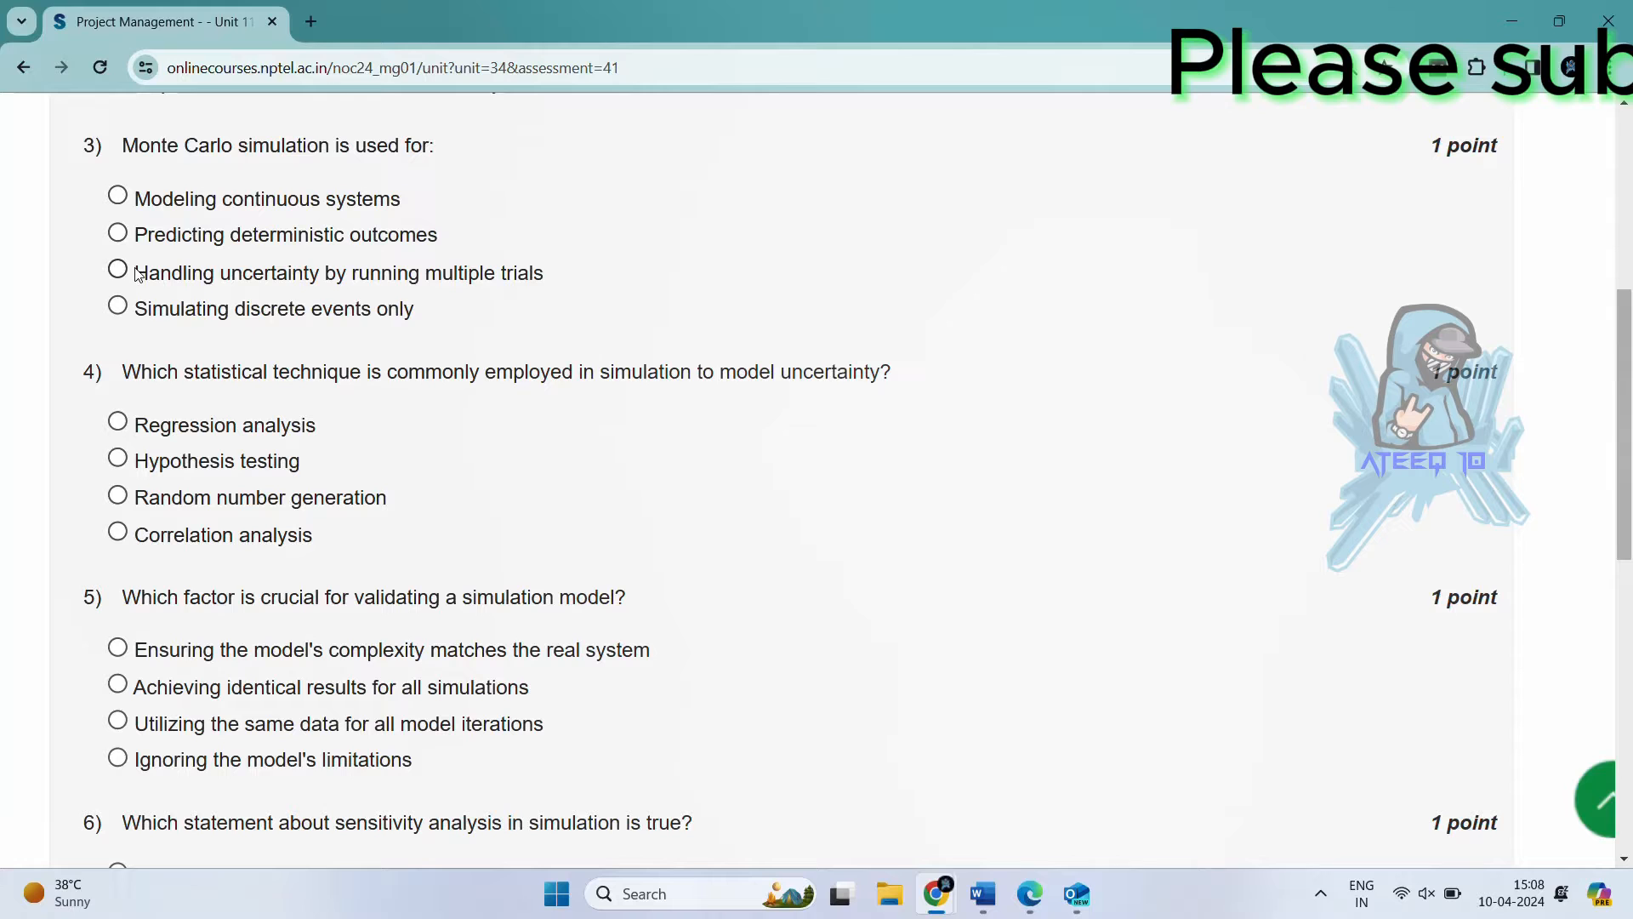
# Select 'Handling uncertainty by running multiple trials' for the Monte Carlo question 3
pyautogui.doubleClick(334, 272)
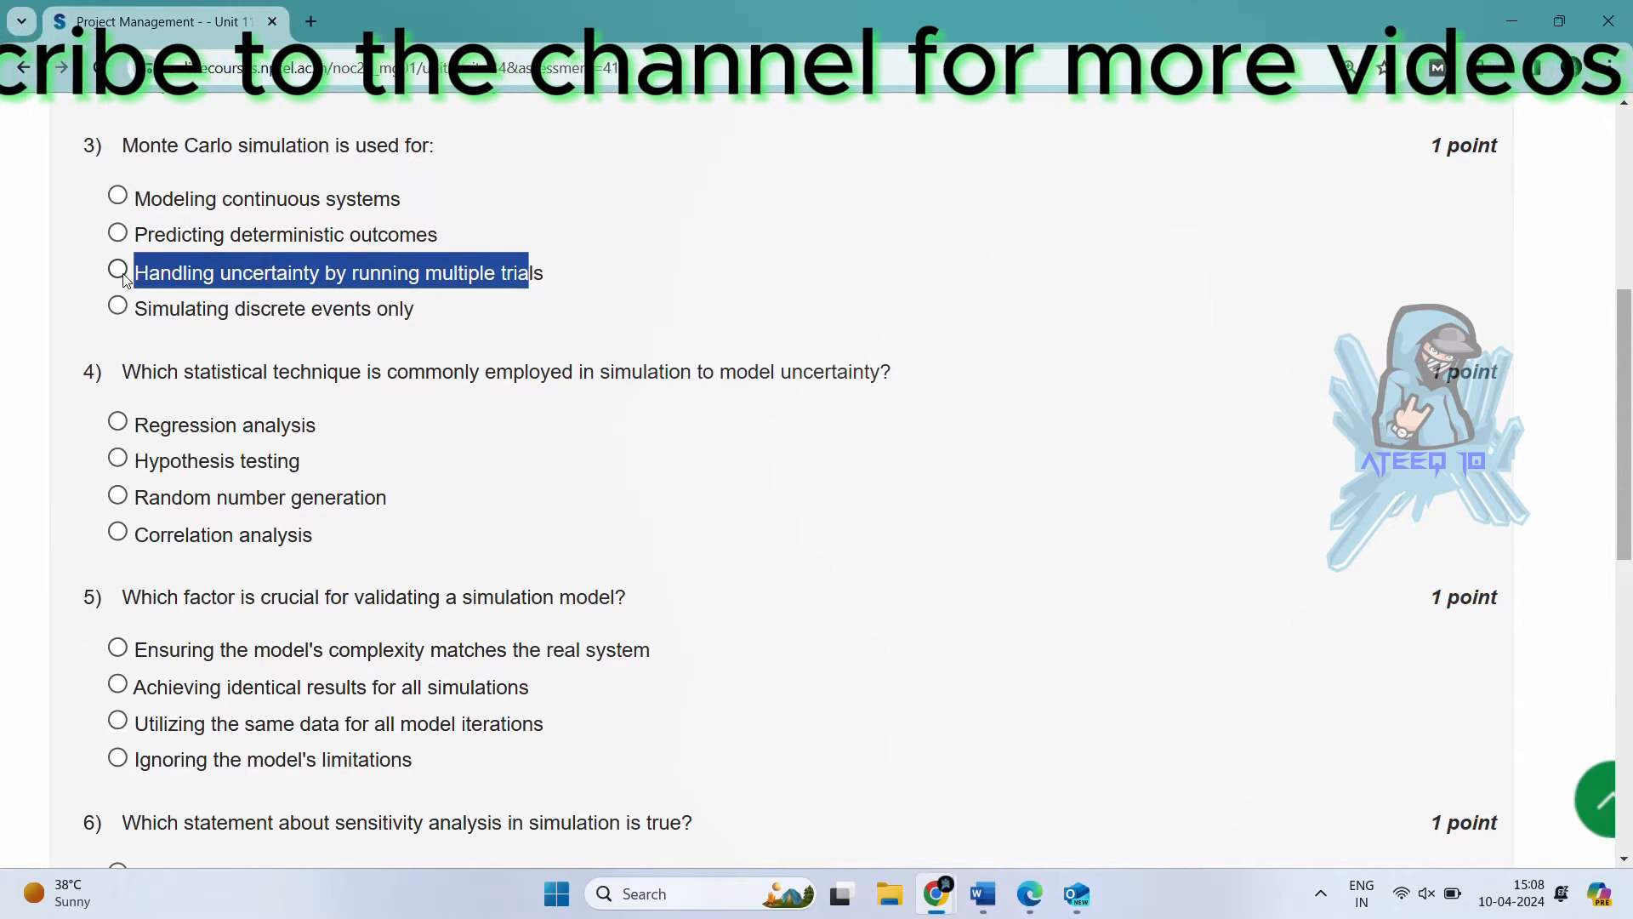
pyautogui.click(117, 273)
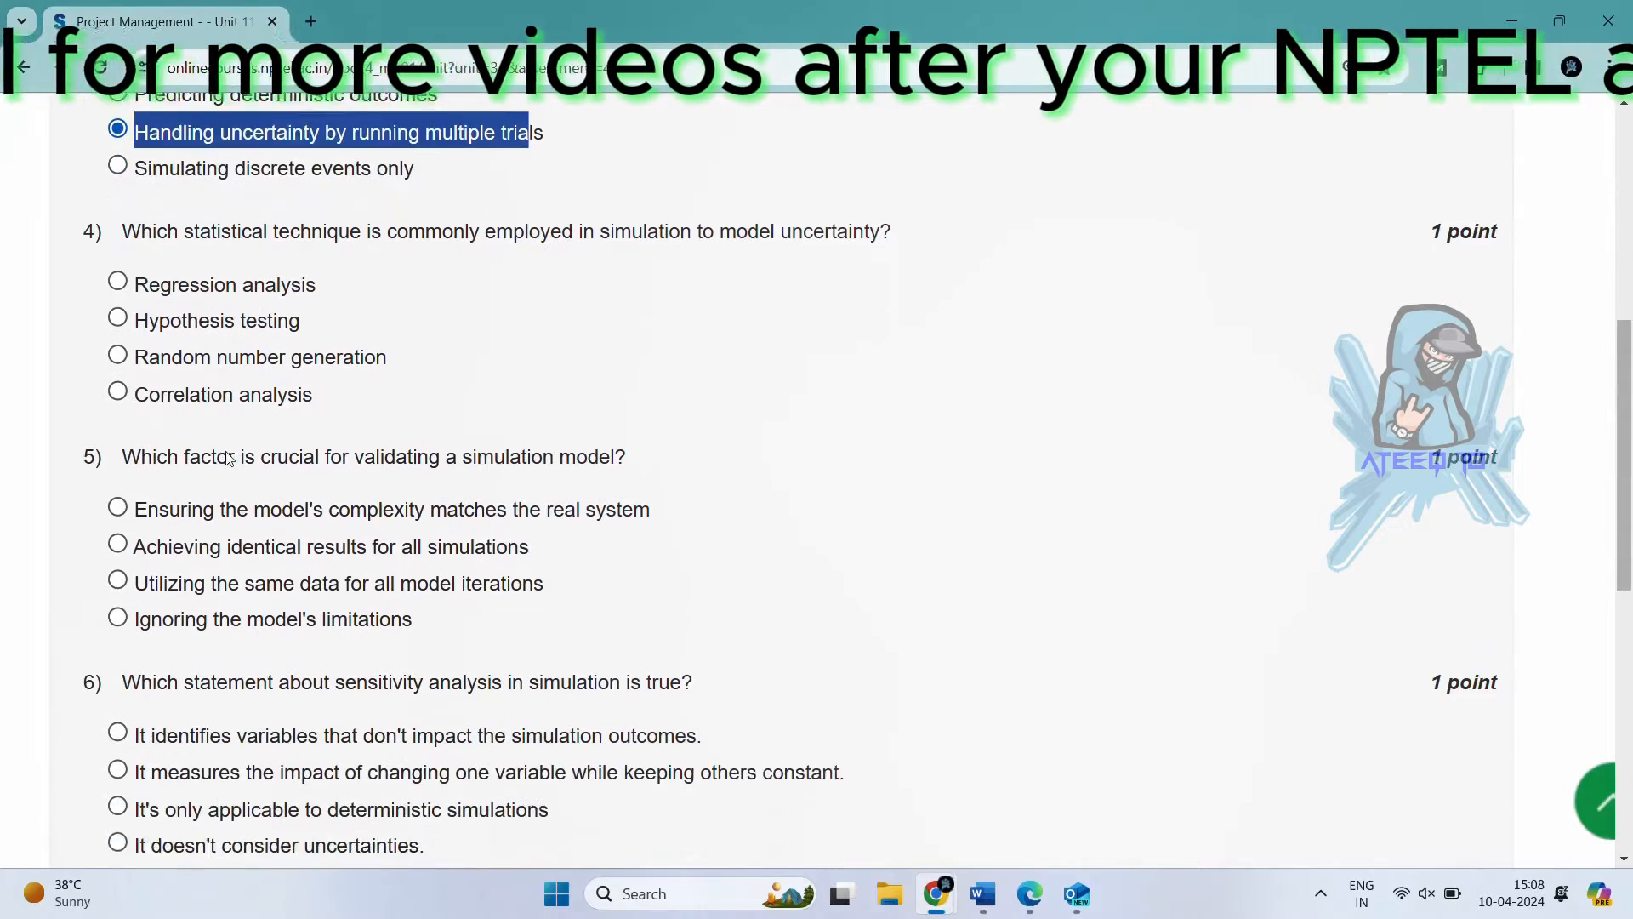
pyautogui.scroll(-3)
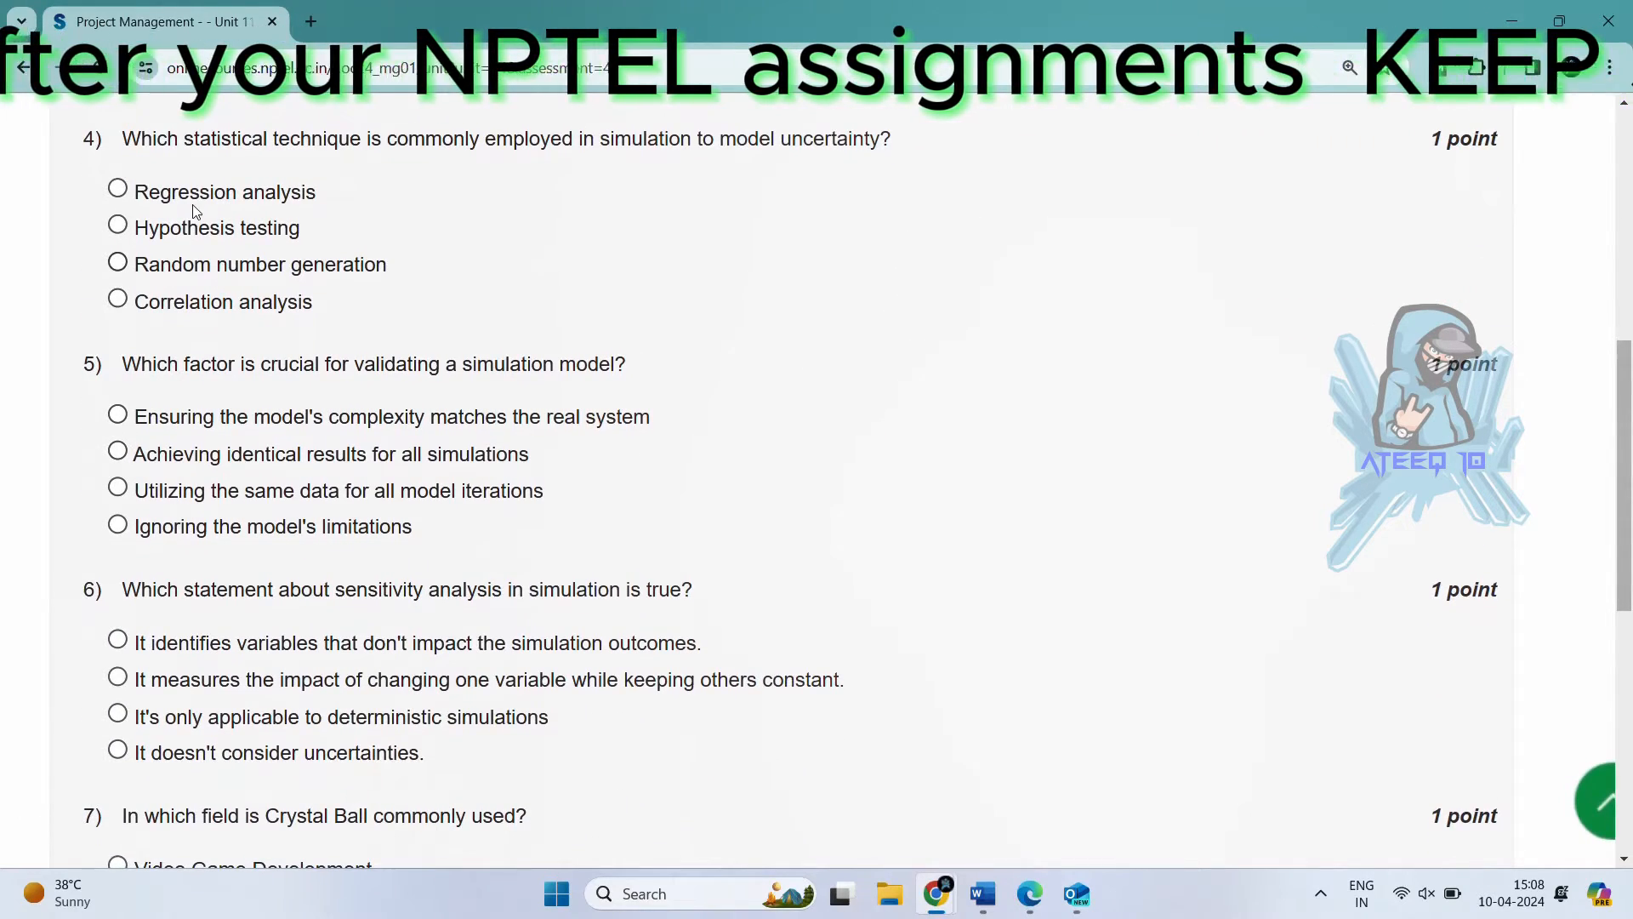
pyautogui.doubleClick(198, 138)
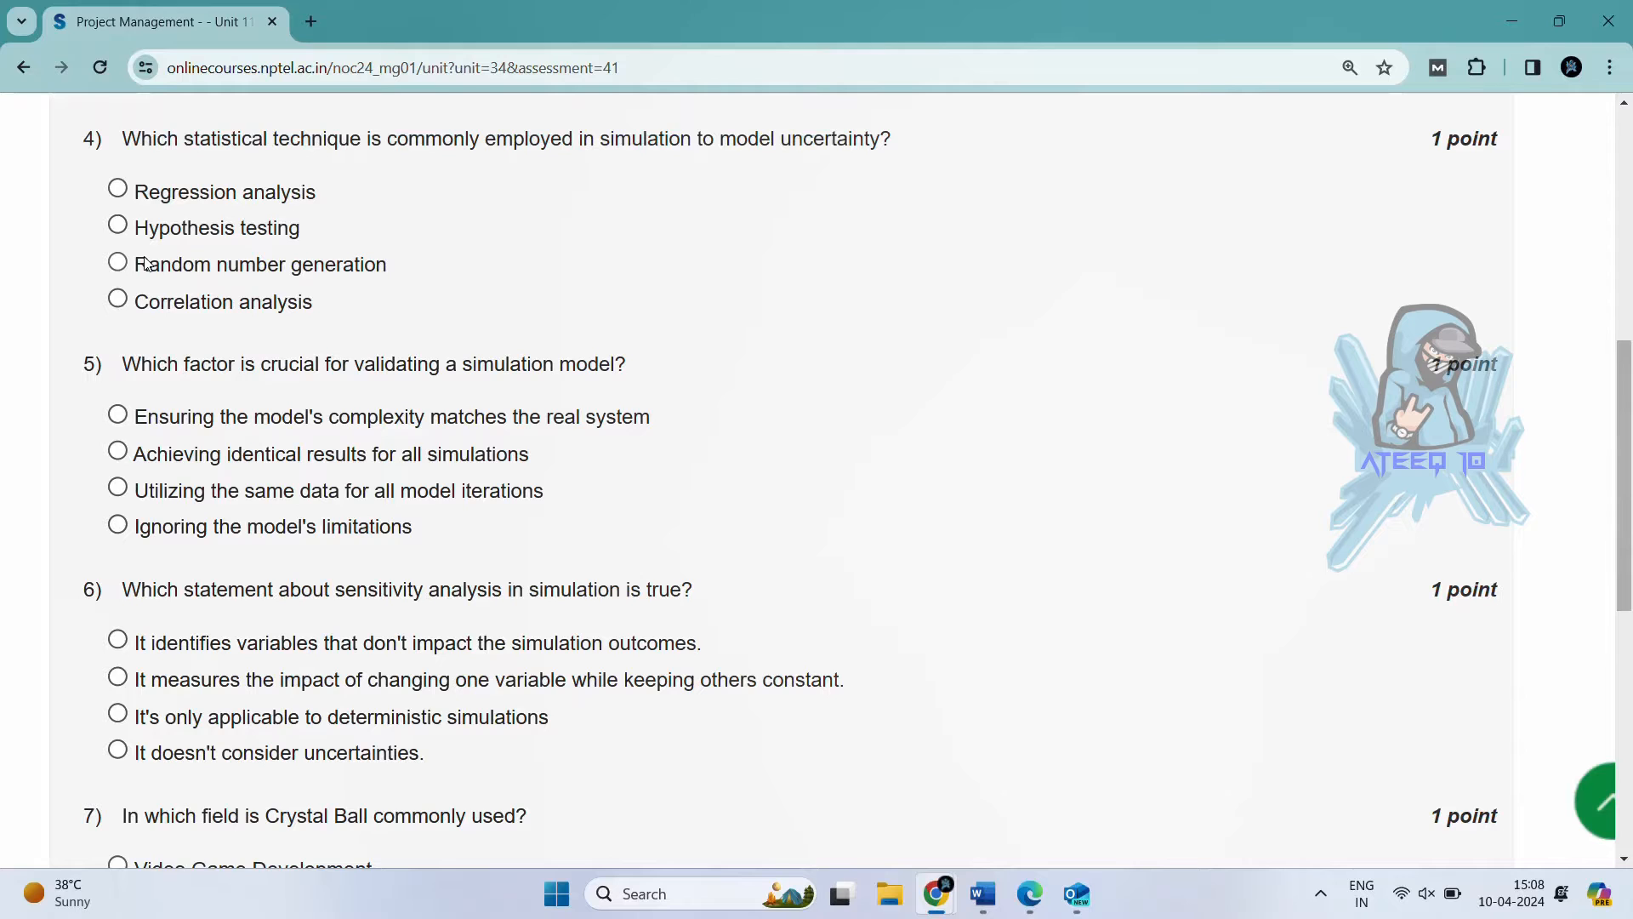
# Select 'Random number generation' for question 4 and matching real-system complexity for question 5
pyautogui.doubleClick(260, 264)
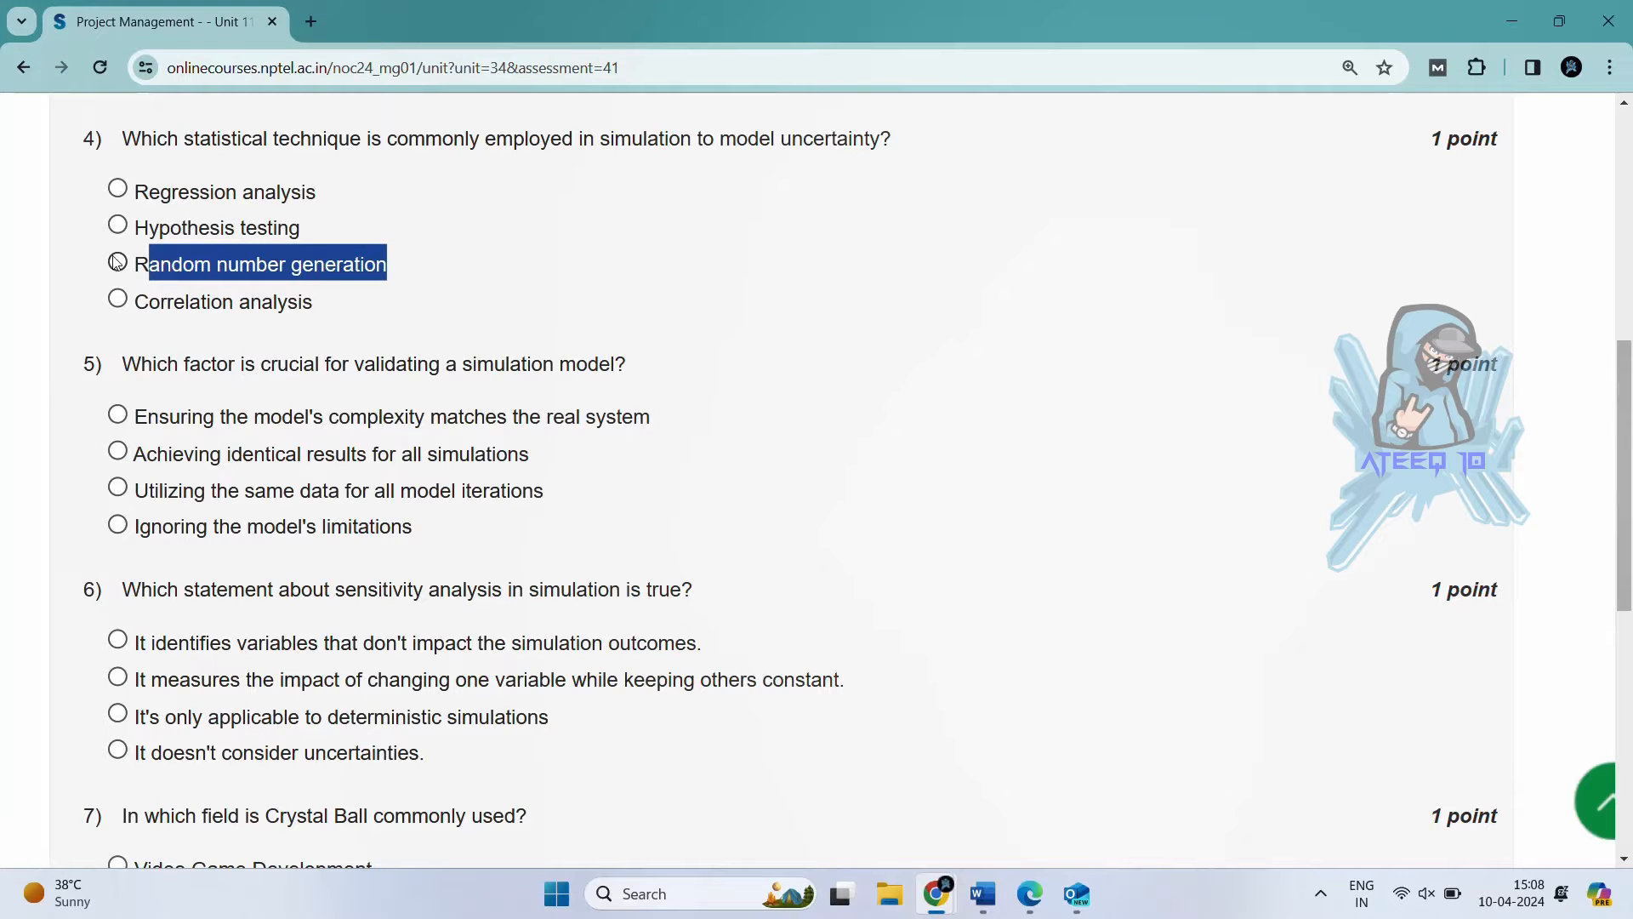
pyautogui.click(116, 260)
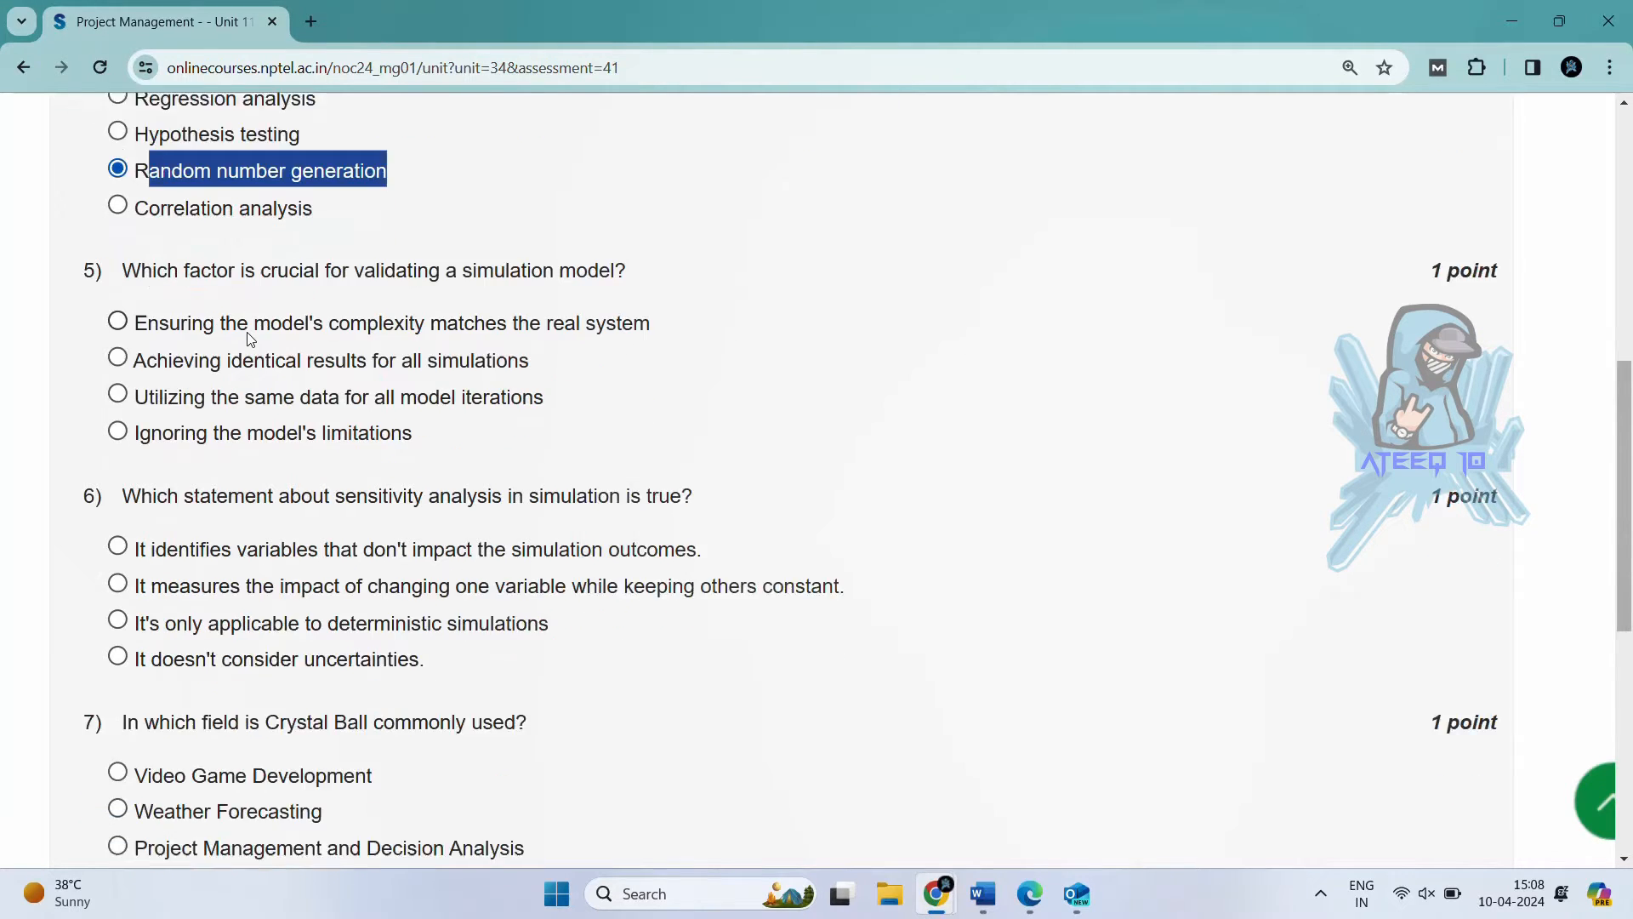
pyautogui.scroll(-3)
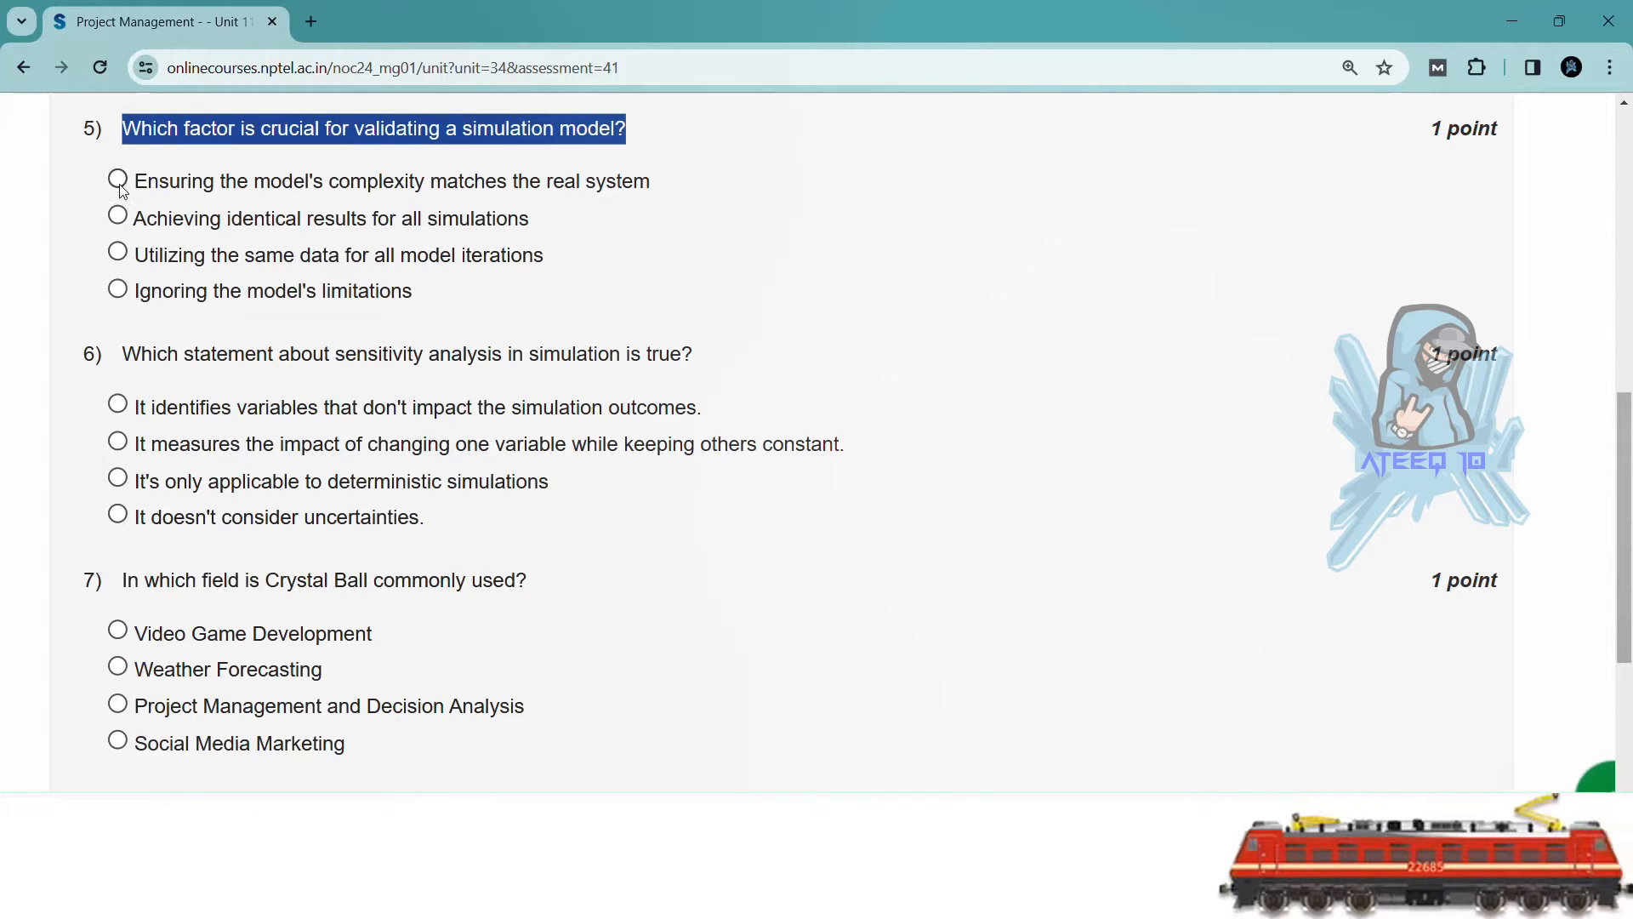
pyautogui.click(116, 179)
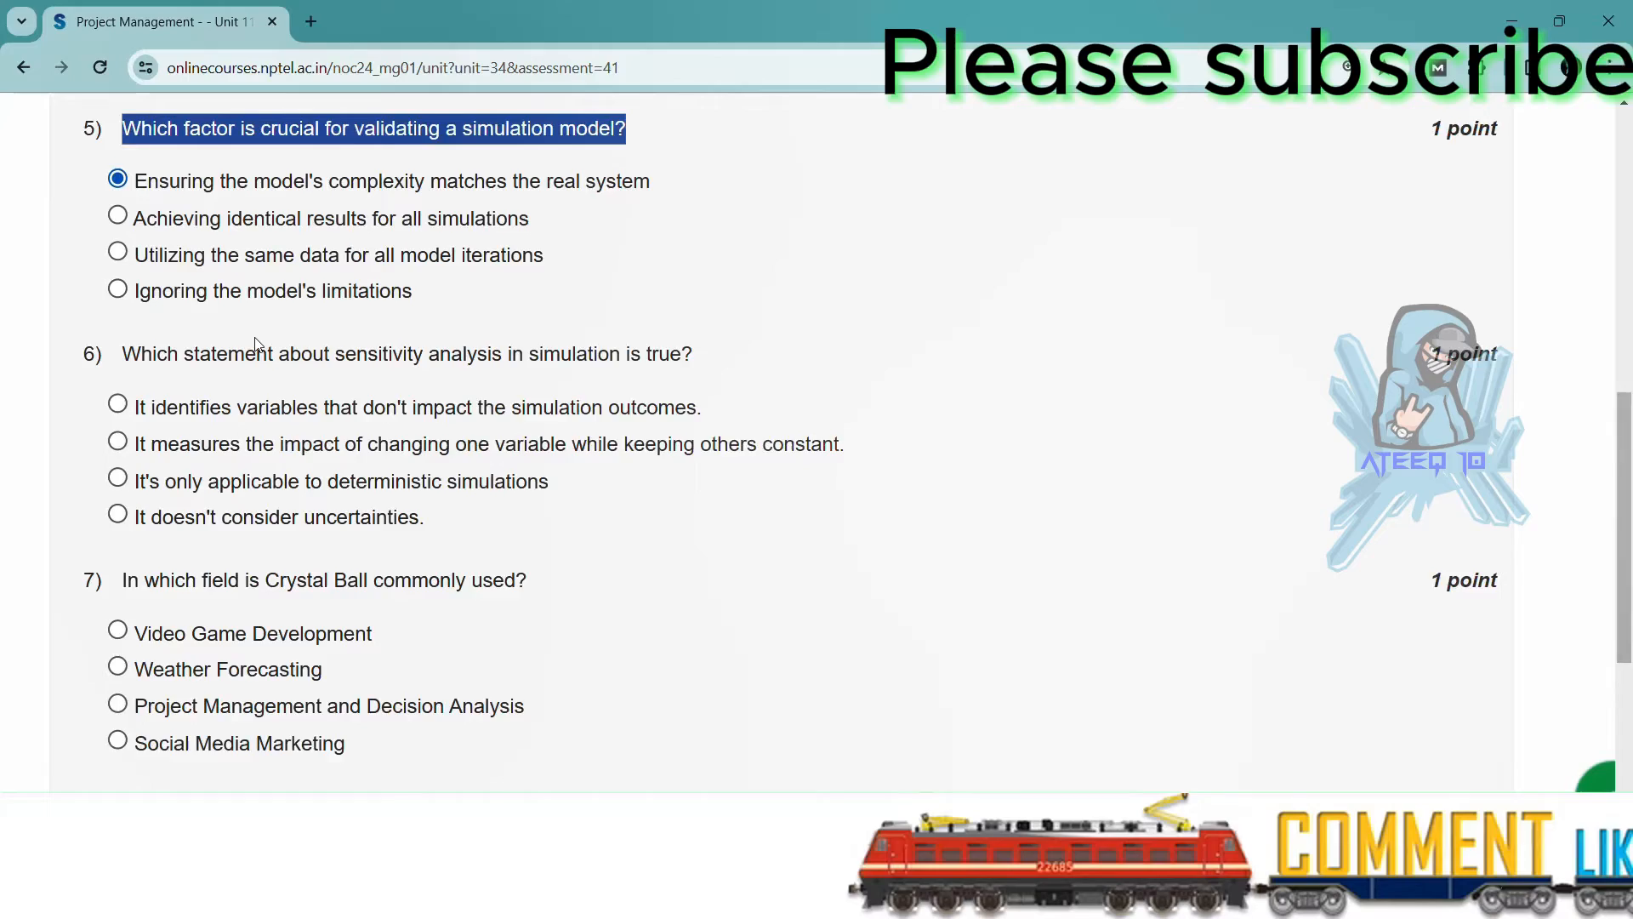